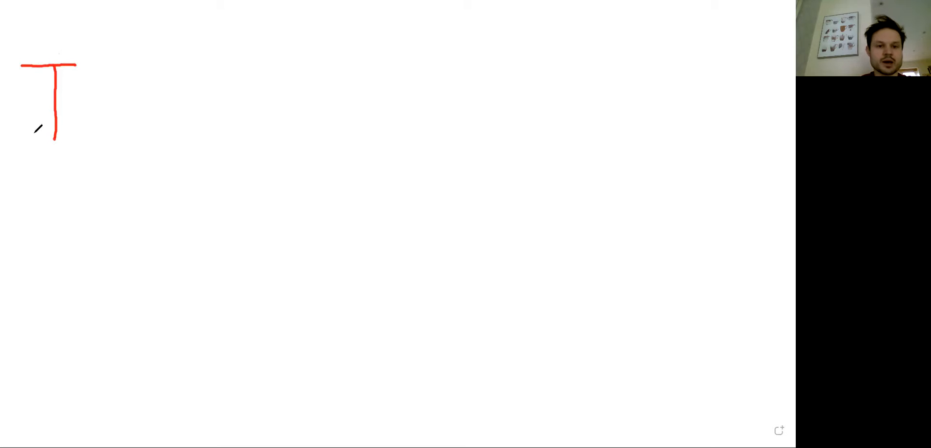
- Handwrite 'I plaid' in red across the top and start underlining its ai
drag(29, 136, 86, 137)
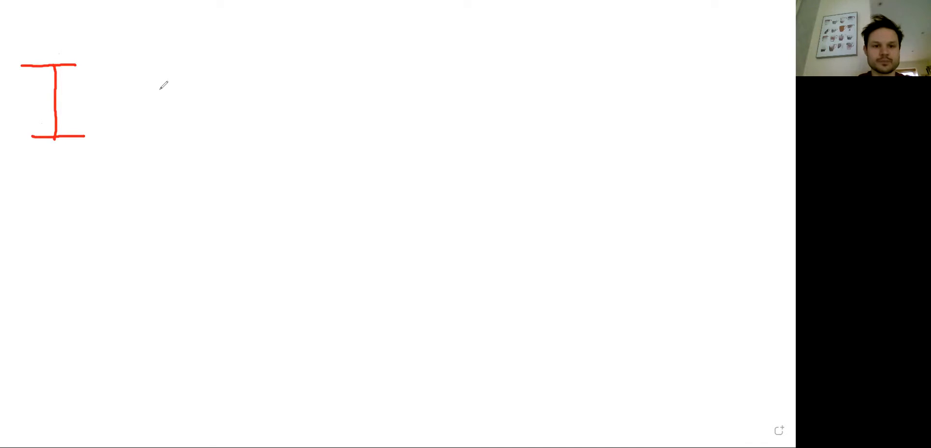
drag(161, 90, 167, 184)
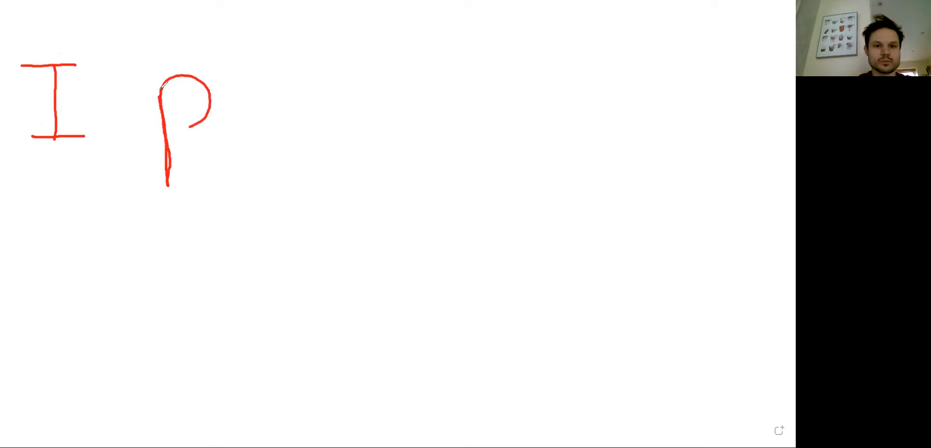
drag(239, 29, 238, 77)
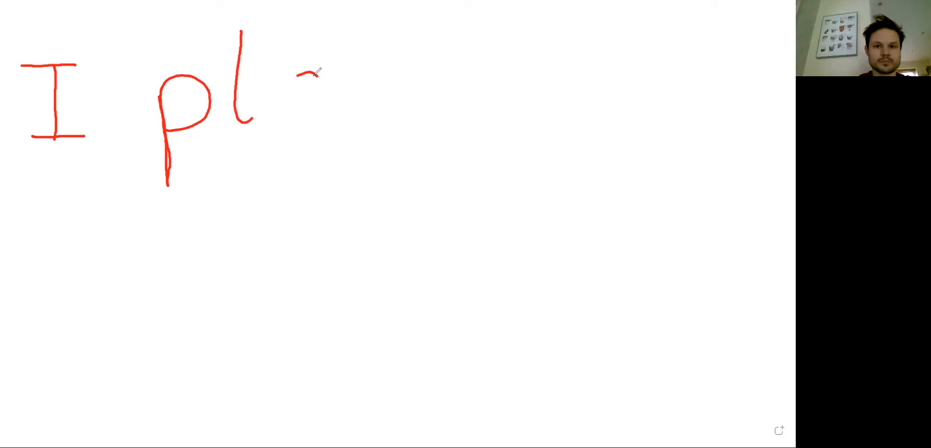
drag(315, 71, 297, 107)
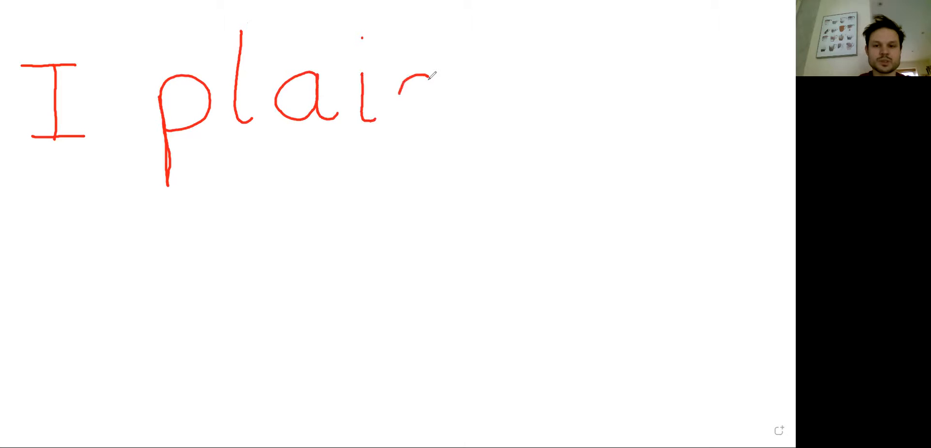
drag(428, 18, 416, 125)
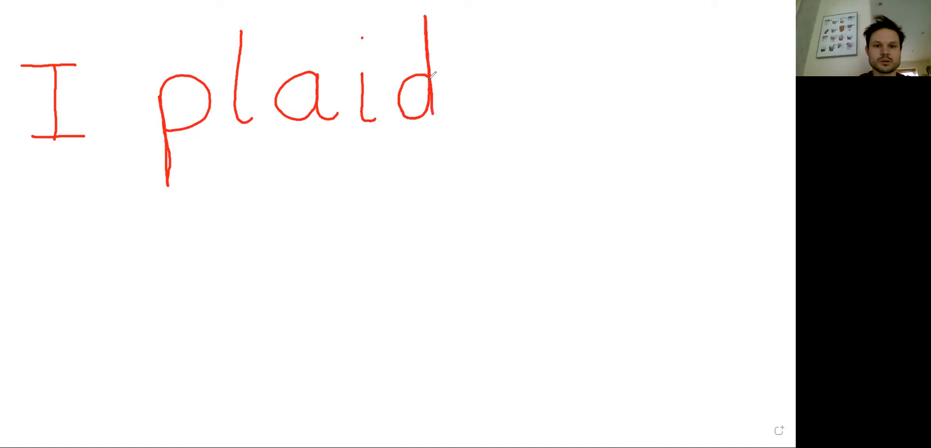
drag(430, 77, 443, 116)
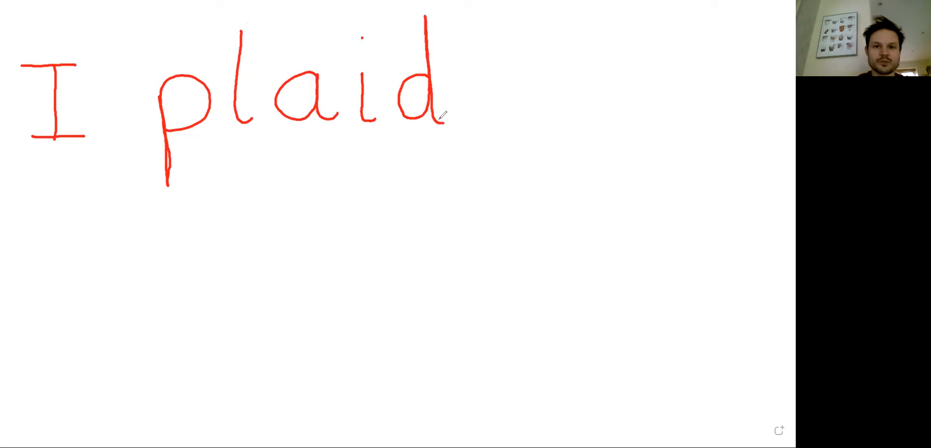
drag(270, 140, 291, 140)
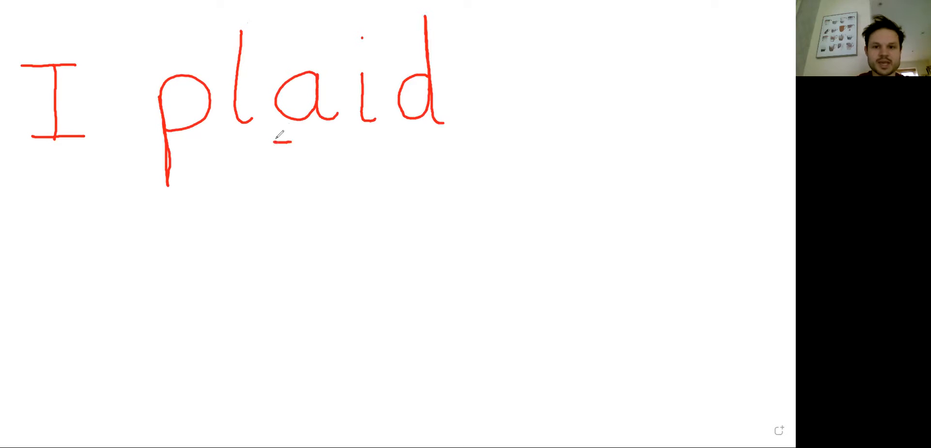
- Draw the underline beneath the 'ai' digraph in 'plaid'
drag(273, 141, 377, 140)
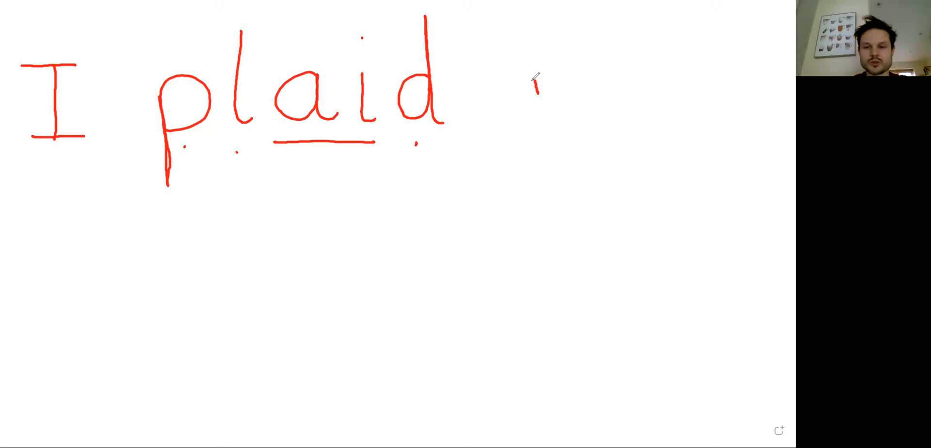
- Write 'with' after 'plaid' and underline its 'th' digraph
drag(531, 77, 567, 124)
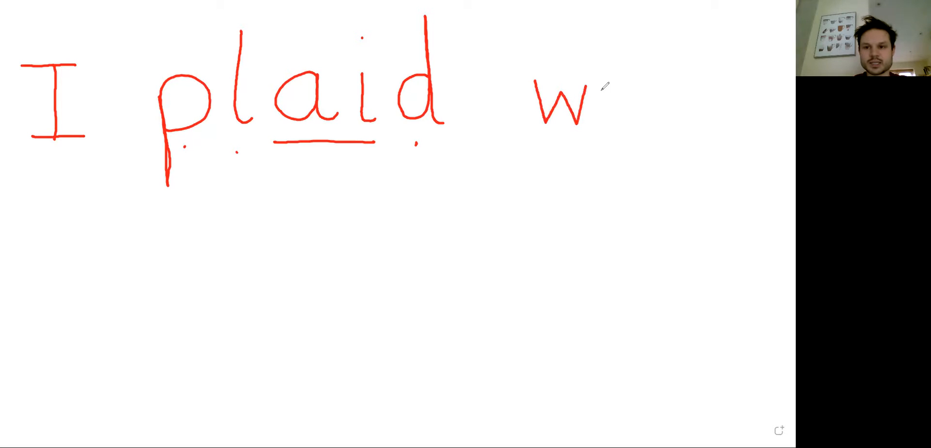
drag(612, 83, 614, 124)
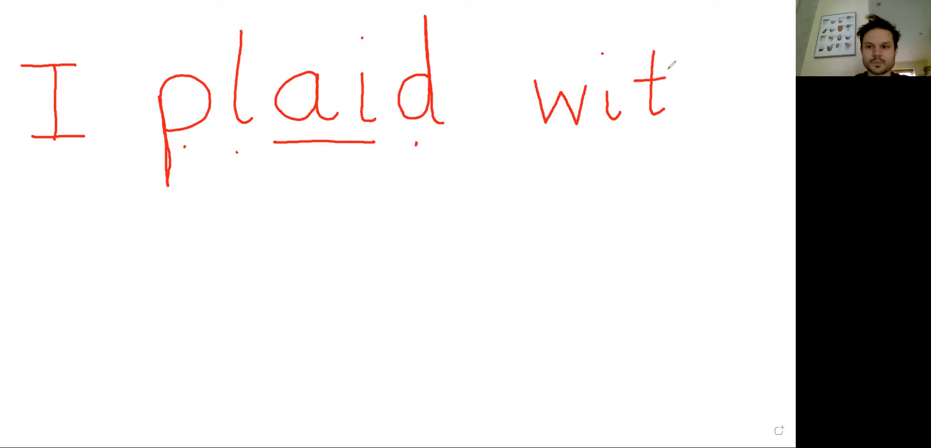
drag(689, 39, 682, 125)
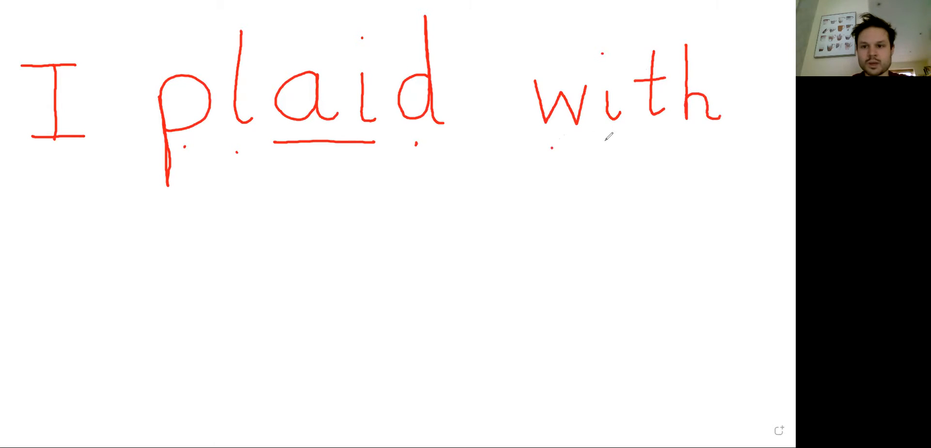
drag(630, 141, 713, 140)
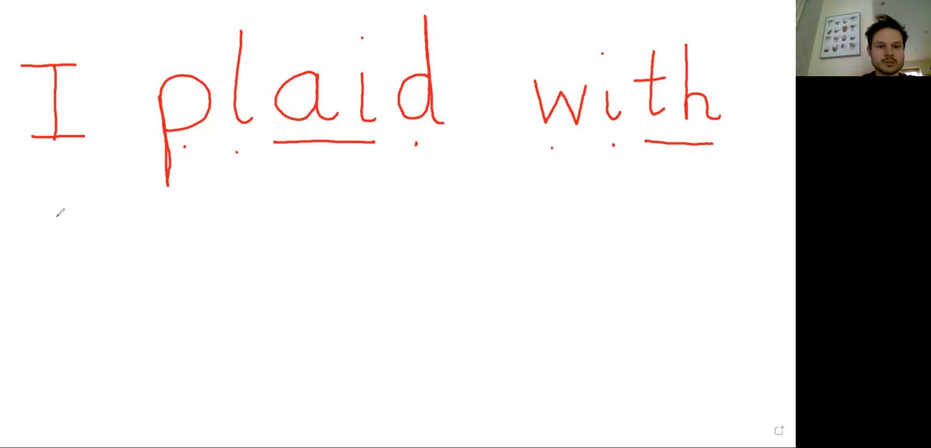
- Write 'my' in red at the left of a second line, including the y's tail
drag(66, 219, 66, 270)
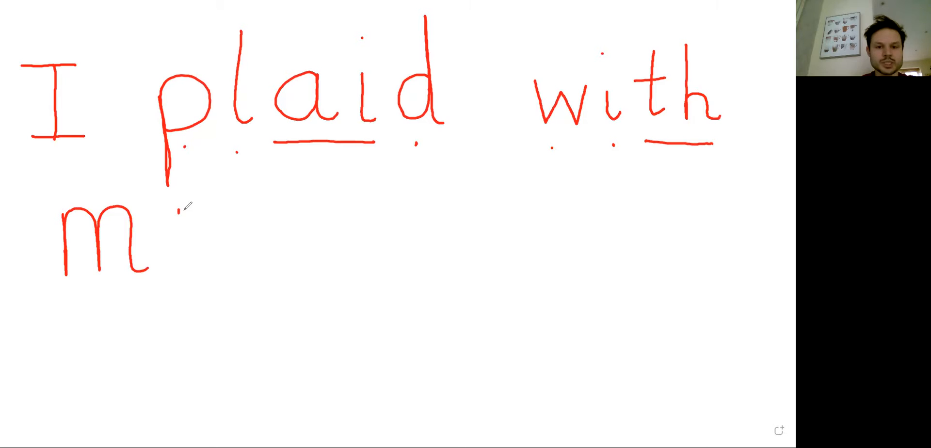
drag(185, 208, 196, 261)
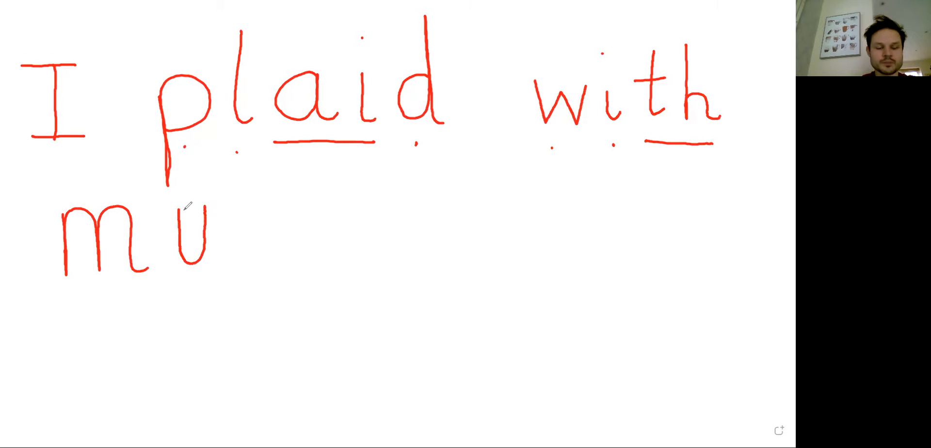
drag(205, 214, 172, 320)
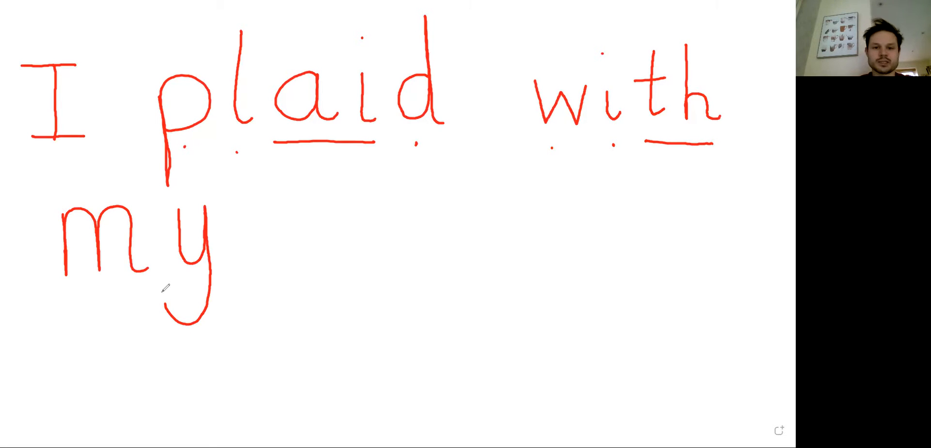
mouse_move(324, 182)
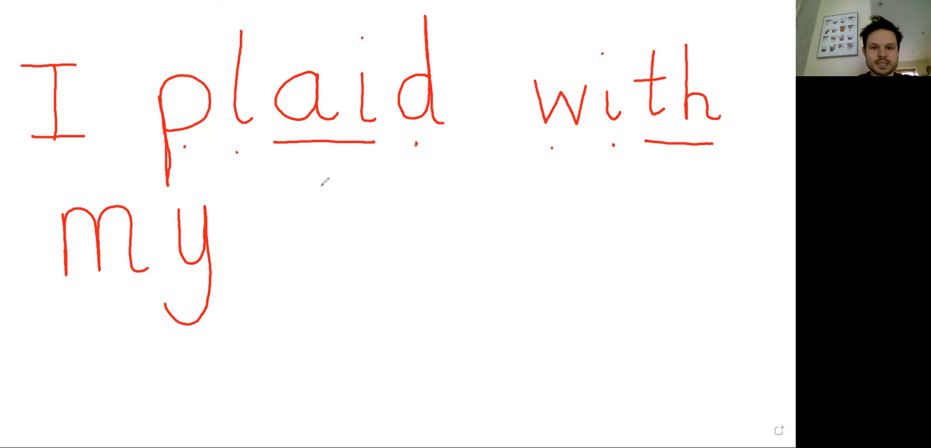
- Write 'legoa' after 'my', with the g's descending tail and dots under its letters
drag(330, 178, 328, 225)
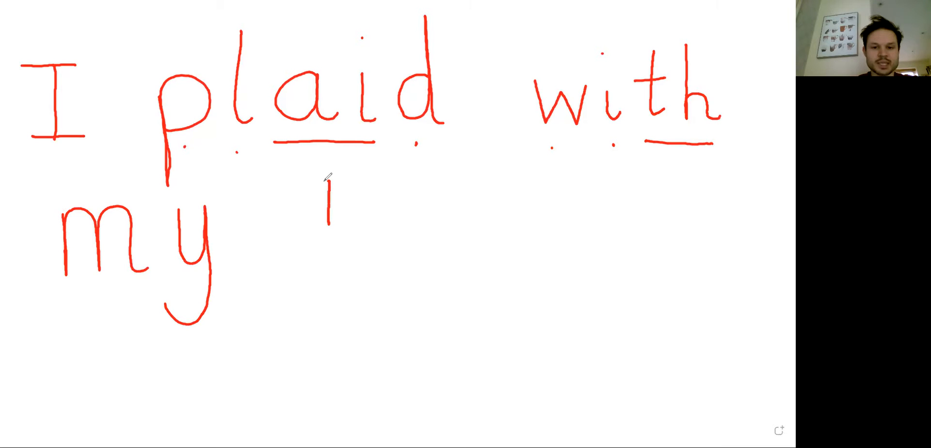
drag(330, 190, 333, 279)
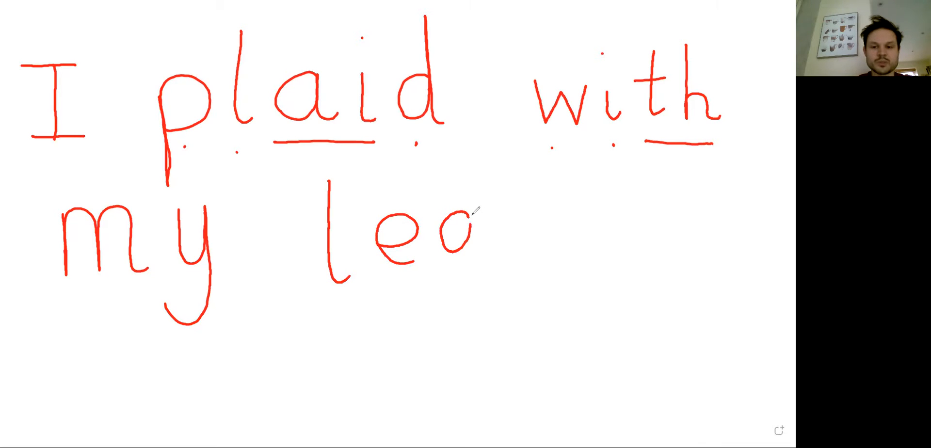
drag(469, 214, 466, 302)
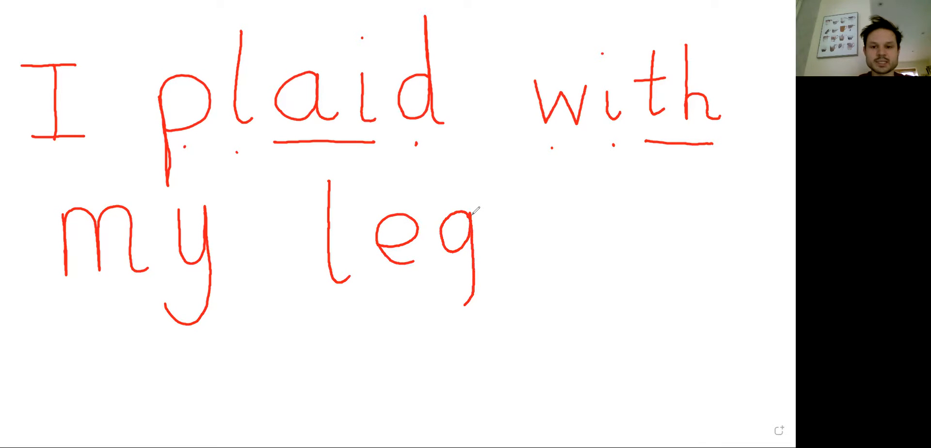
drag(469, 273, 451, 302)
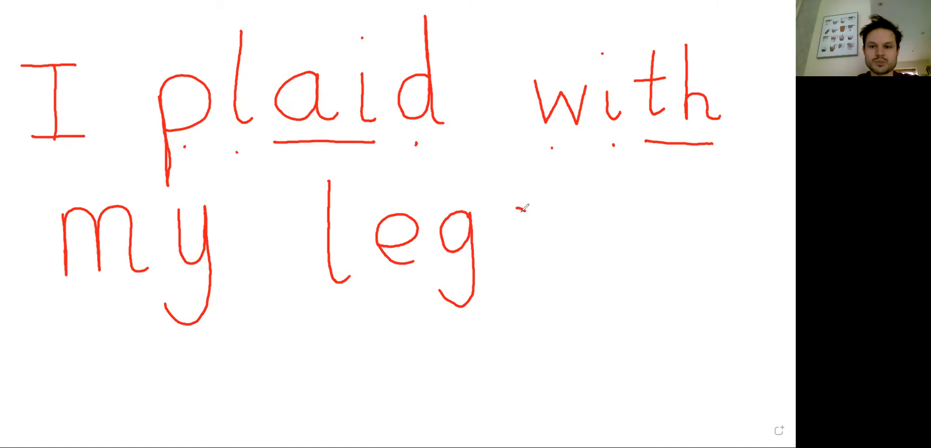
drag(531, 205, 505, 246)
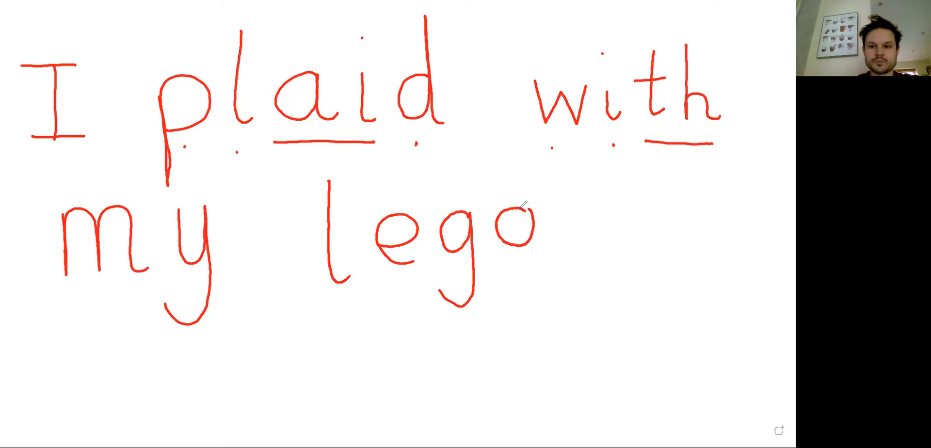
drag(576, 207, 552, 250)
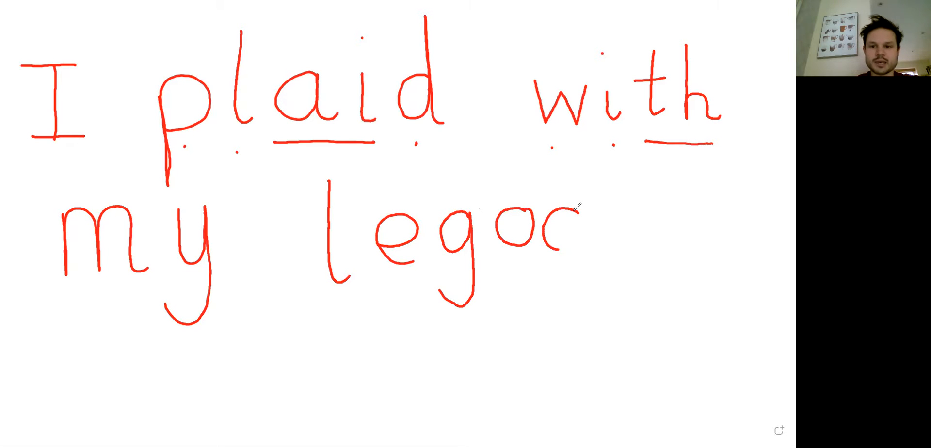
drag(558, 214, 593, 255)
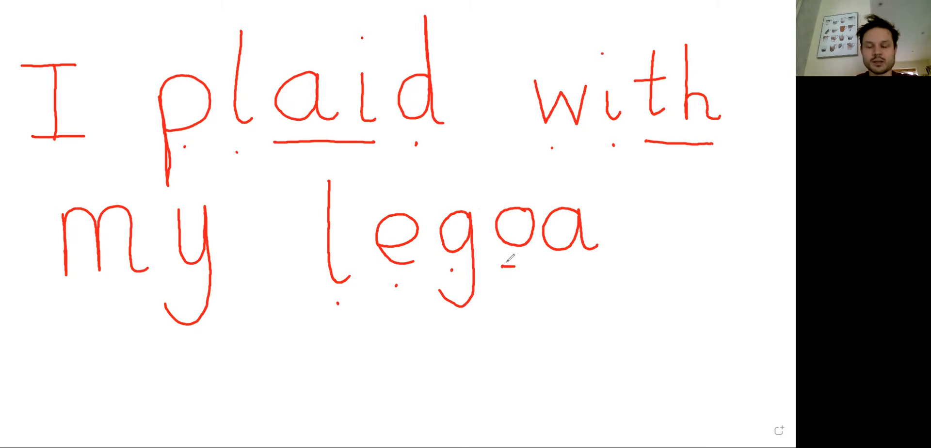
- Underline 'oa' in 'legoa', write 'lego' below, and arc above its l
drag(505, 267, 588, 267)
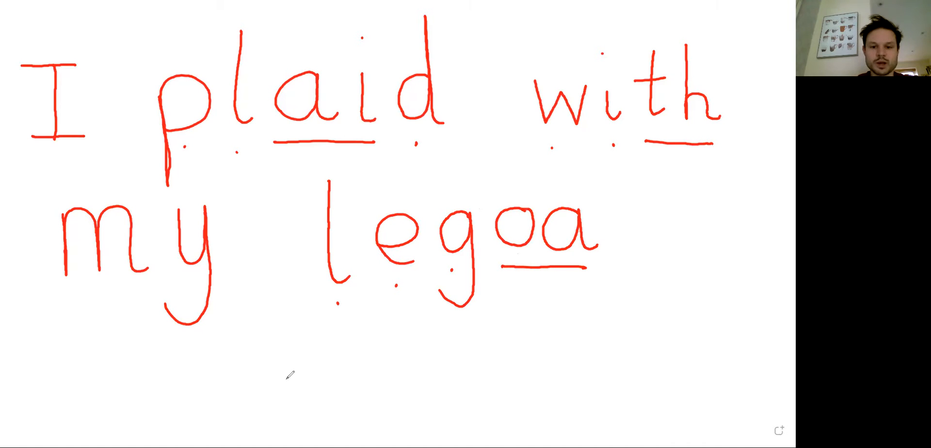
drag(297, 347, 296, 397)
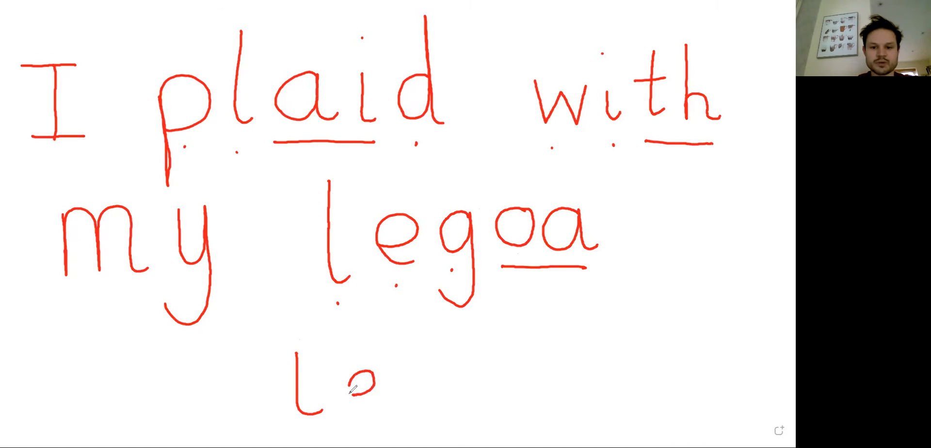
drag(356, 385, 428, 386)
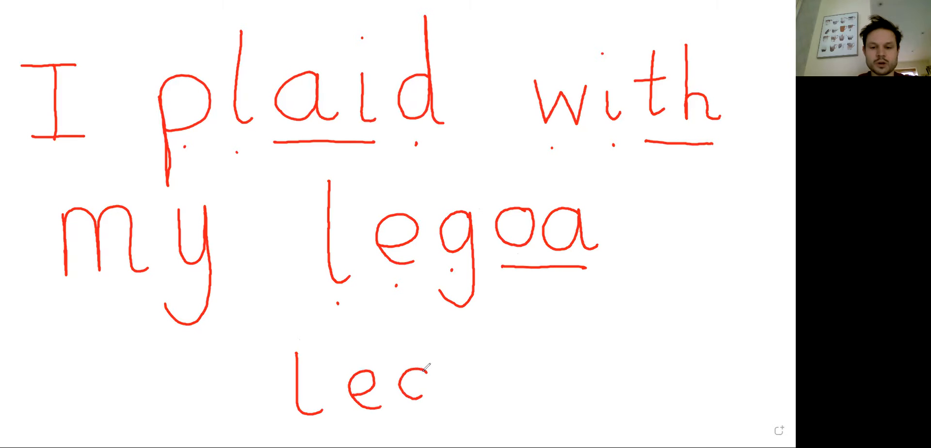
drag(415, 368, 409, 421)
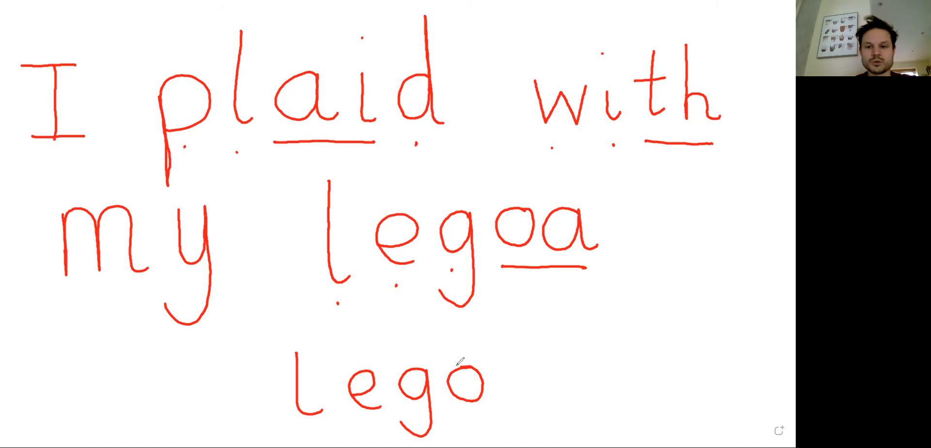
drag(303, 160, 357, 154)
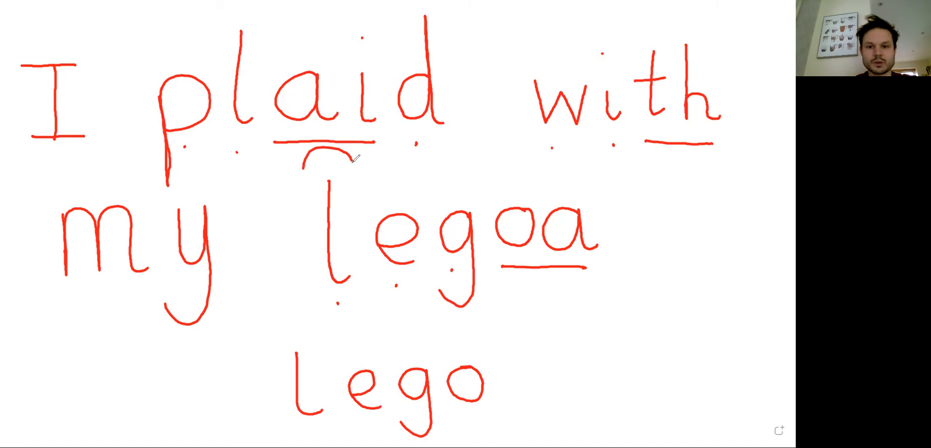